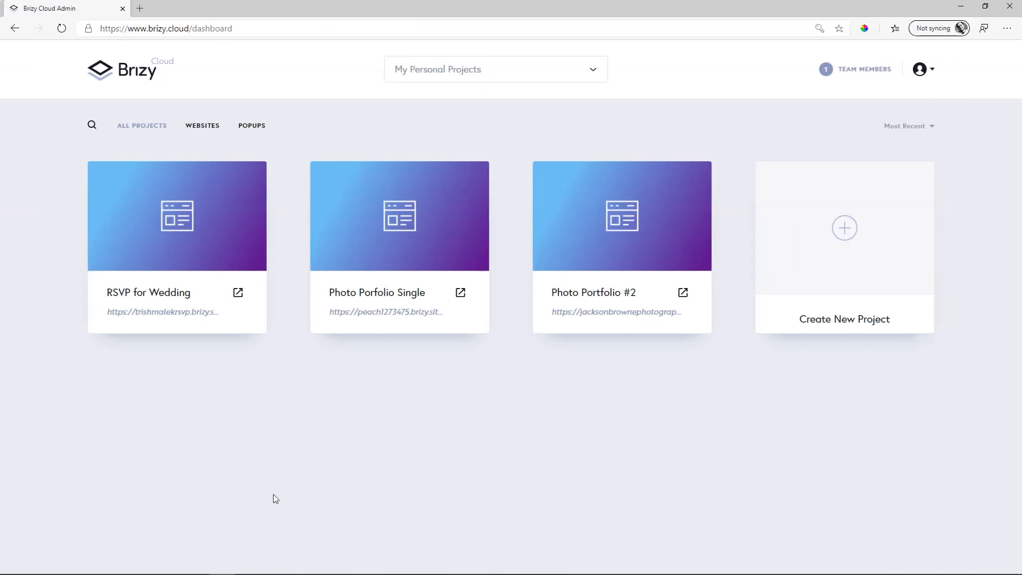
mouse_move(908, 261)
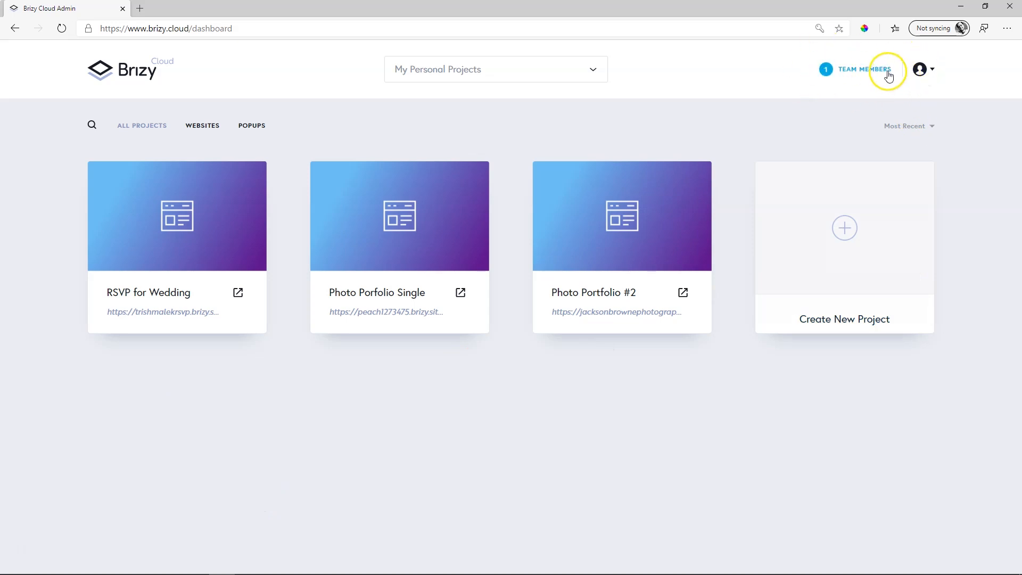
mouse_move(845, 114)
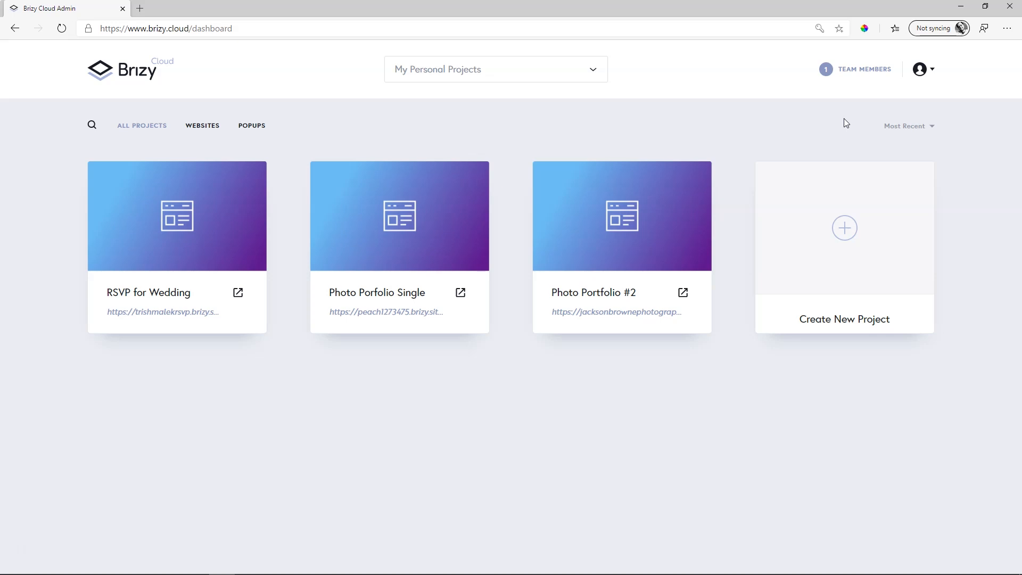
- Open the Team Members panel from the dashboard header link
click(864, 69)
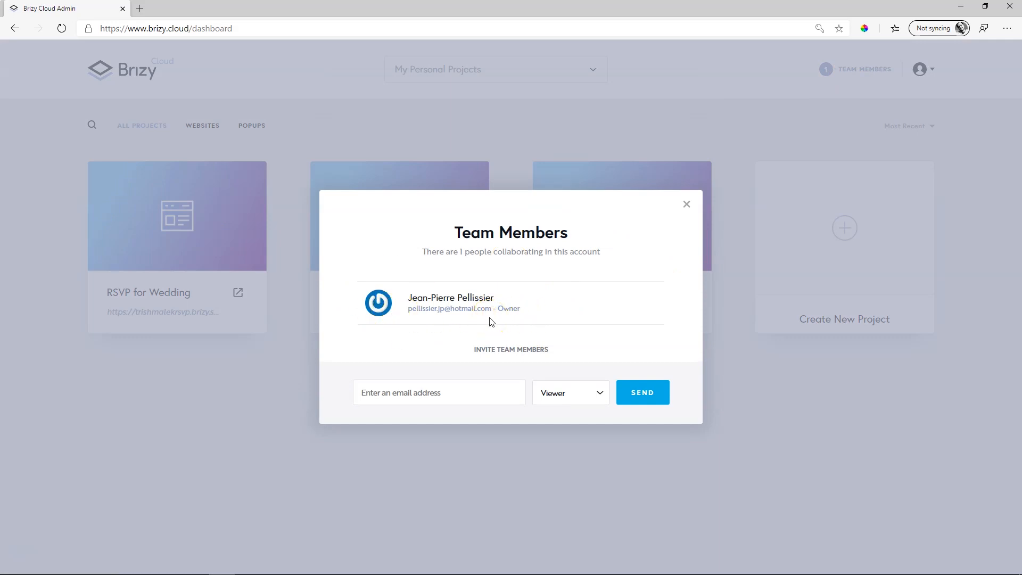
- Invite the suggested email address as a Viewer and send the invitation
click(439, 392)
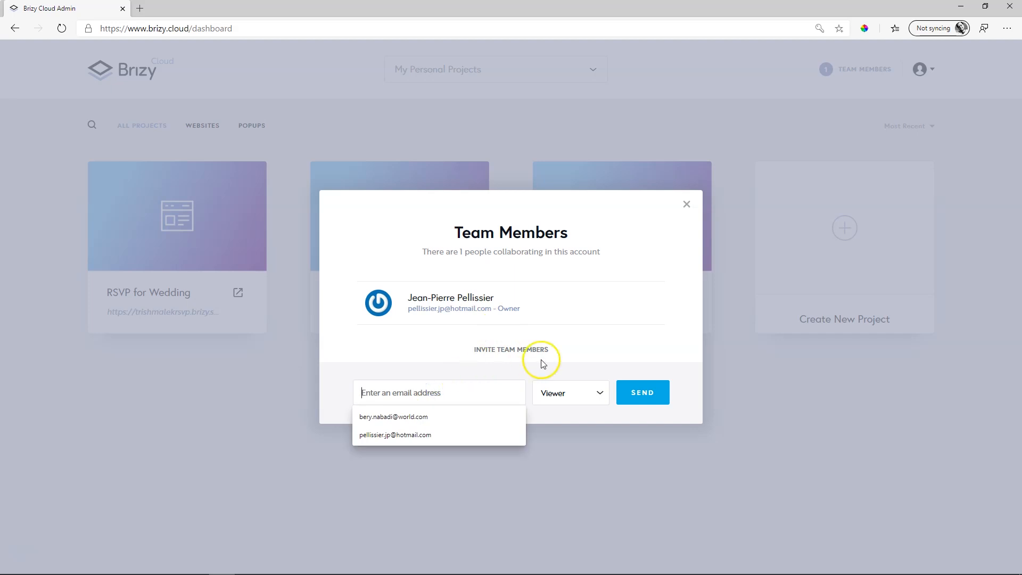
click(394, 416)
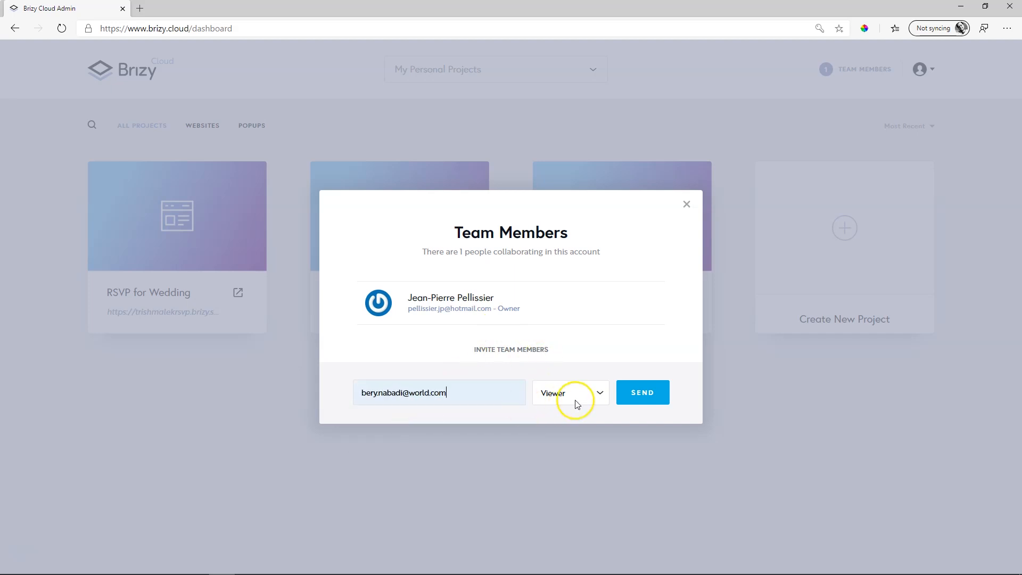
click(568, 392)
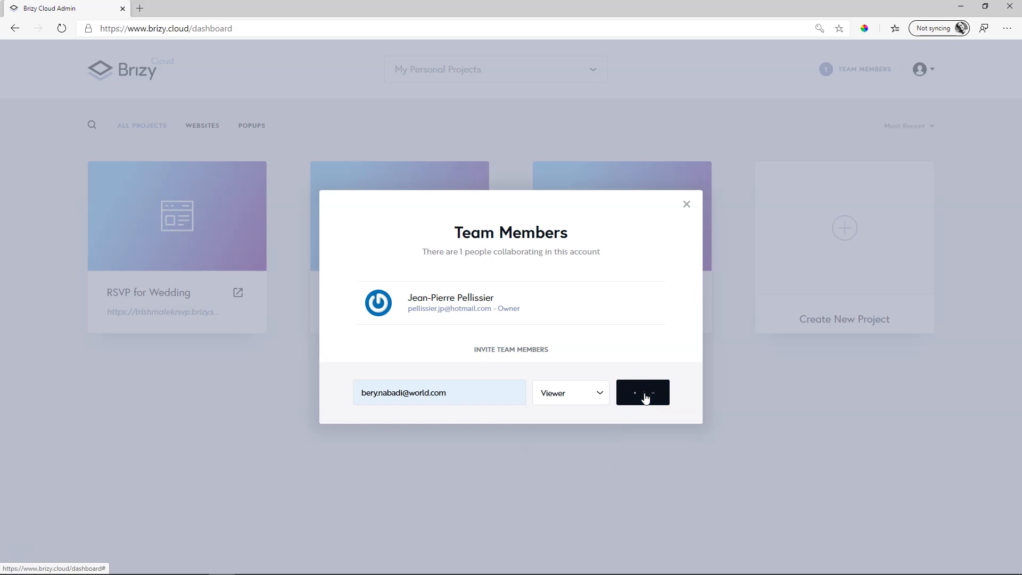
click(641, 392)
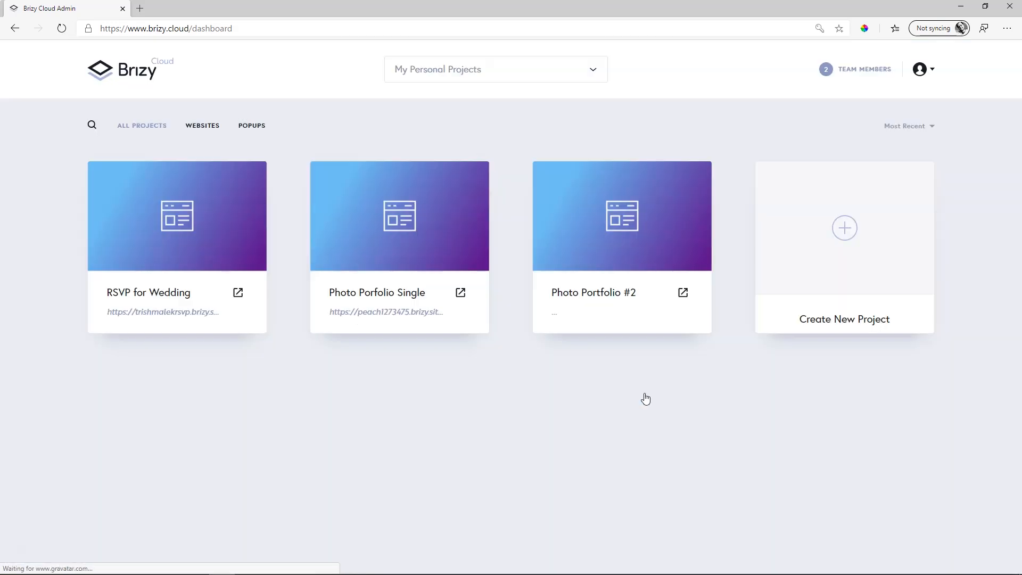
- Reopen Team Members and switch the pending invitee's role to Editor, then Designer
click(863, 69)
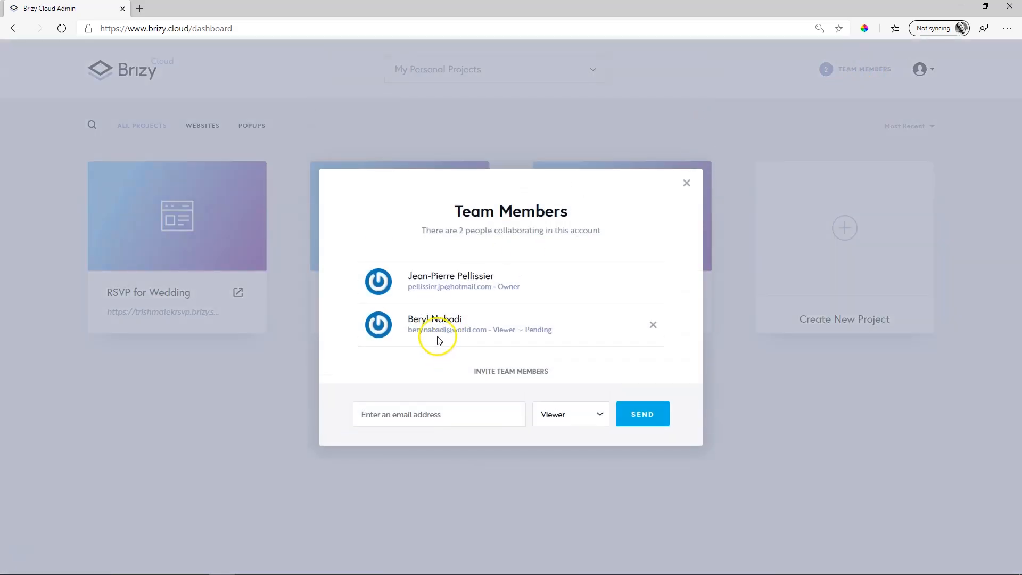
click(503, 329)
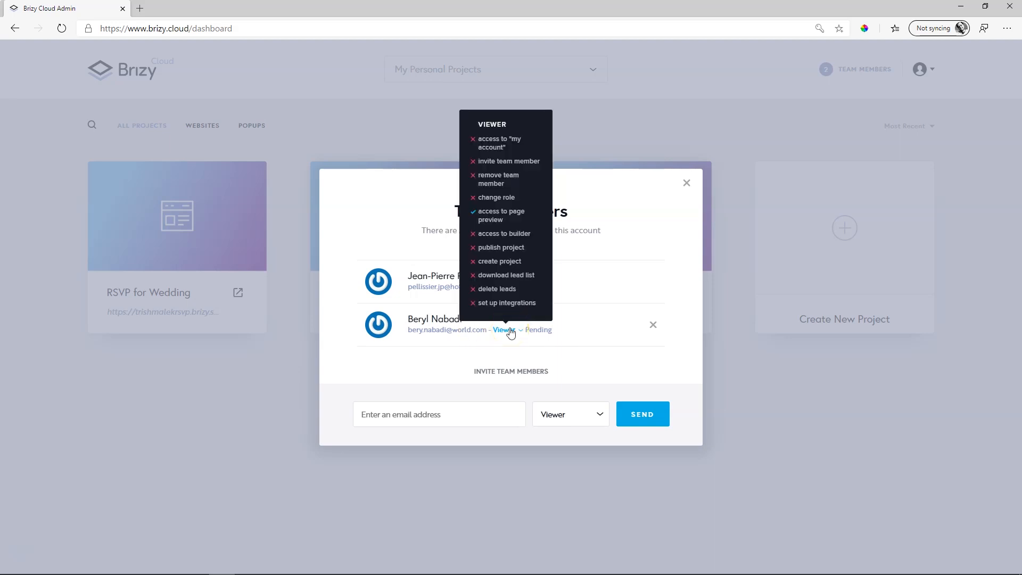
click(503, 330)
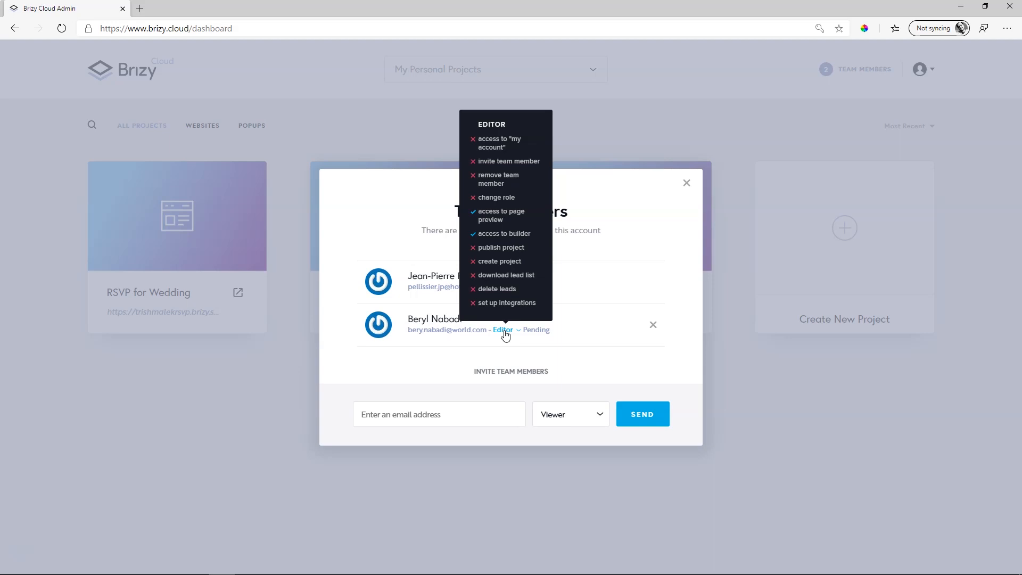
click(502, 330)
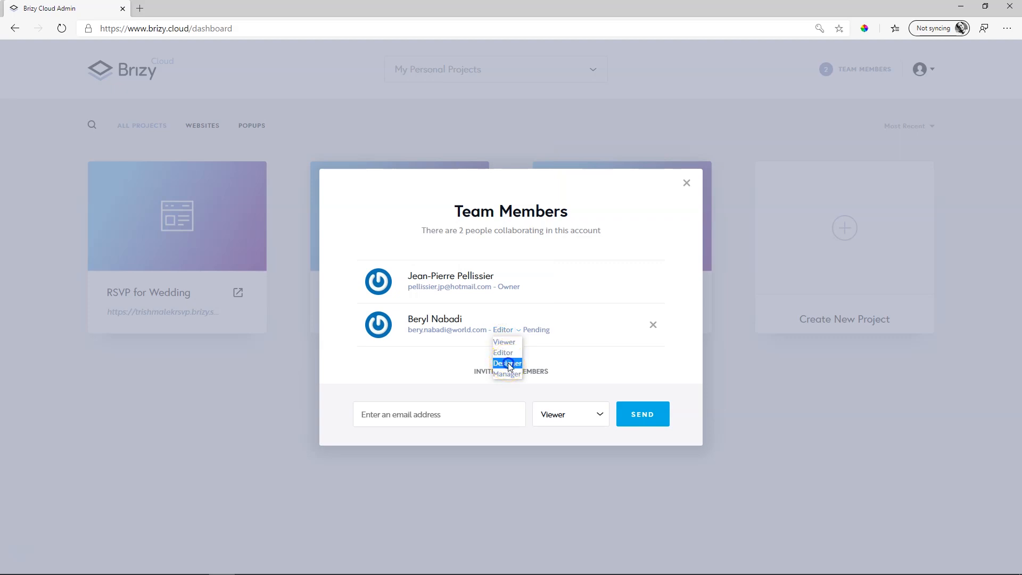
click(506, 363)
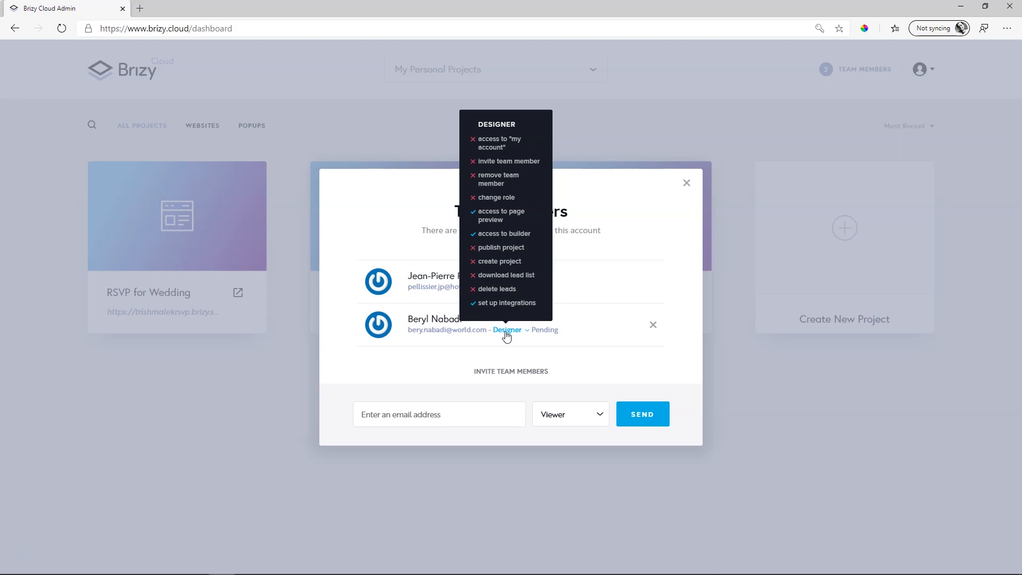
- Set the pending invitee's role to Manager
click(508, 330)
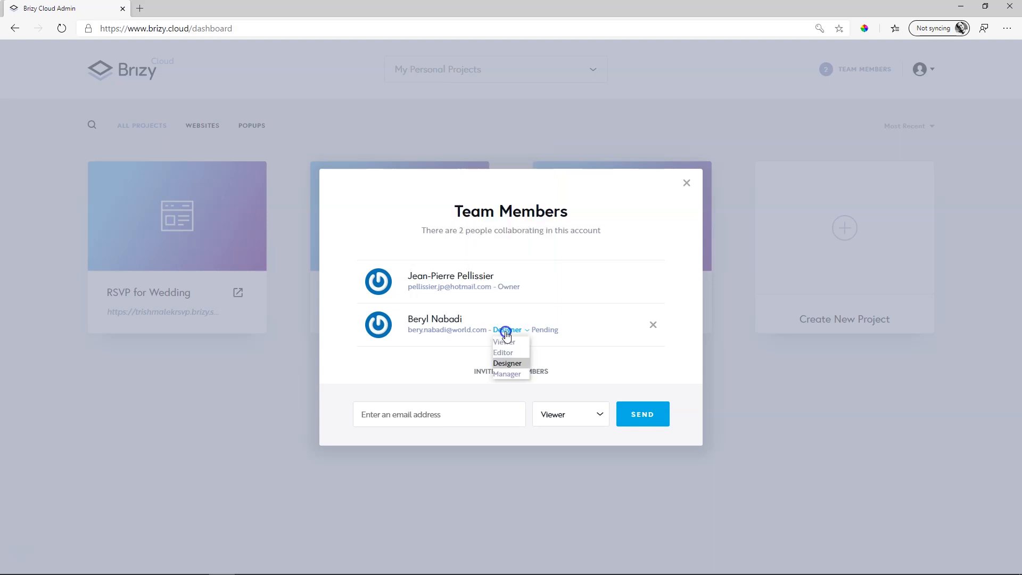
click(506, 374)
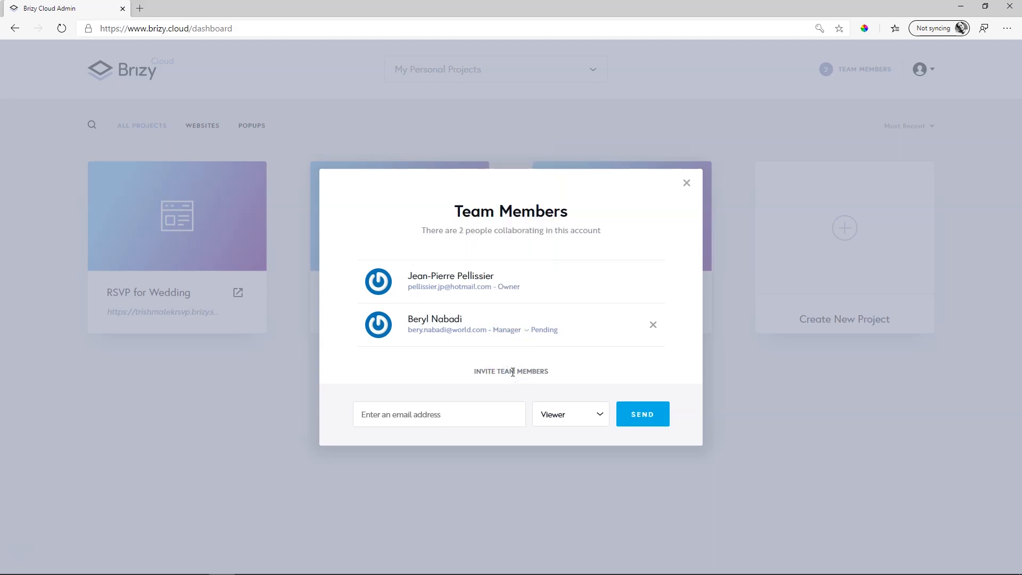
mouse_move(538, 371)
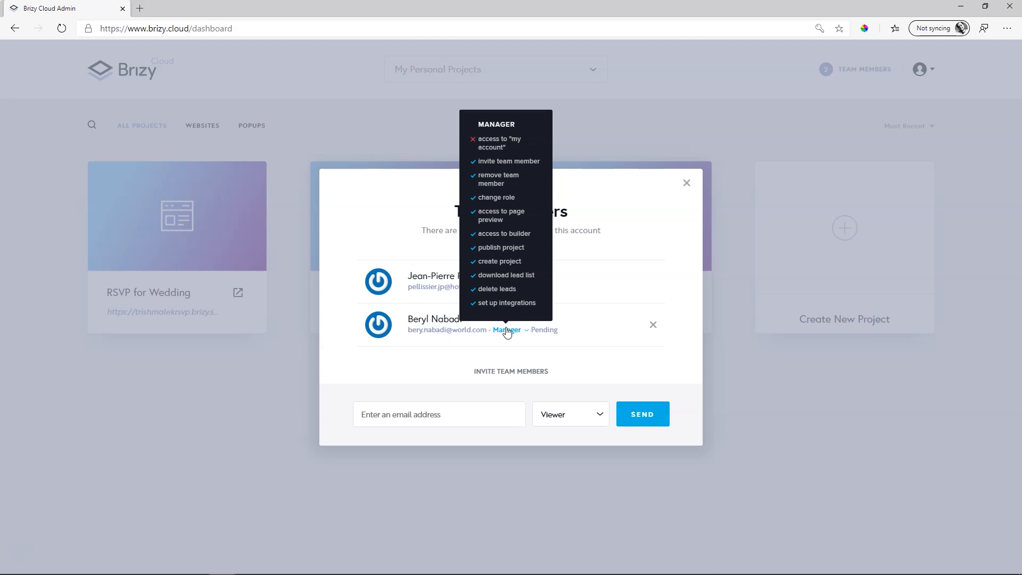
mouse_move(624, 299)
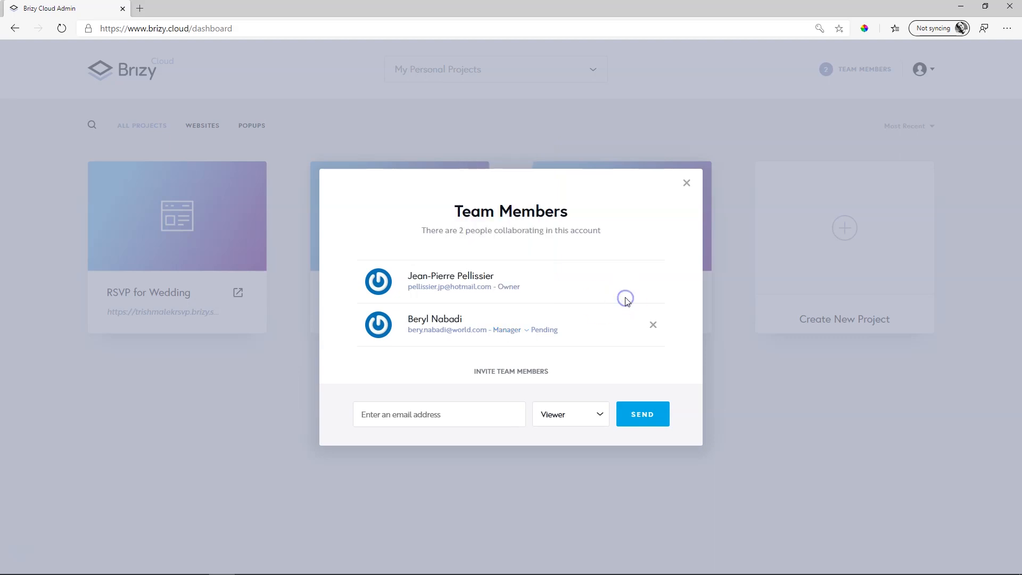
mouse_move(653, 325)
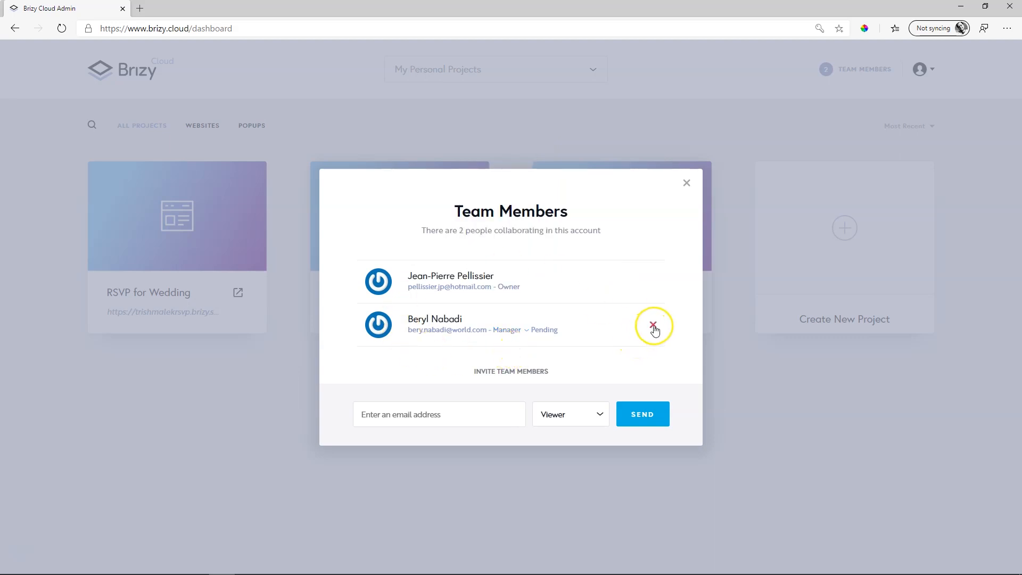
- Delete the invited member's row, leaving only the account owner
click(653, 325)
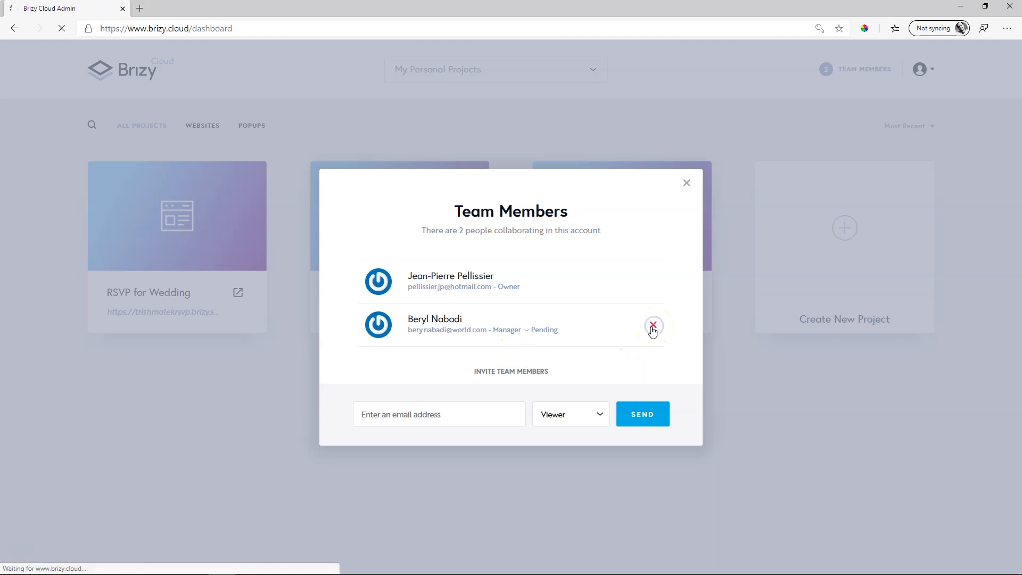
click(653, 324)
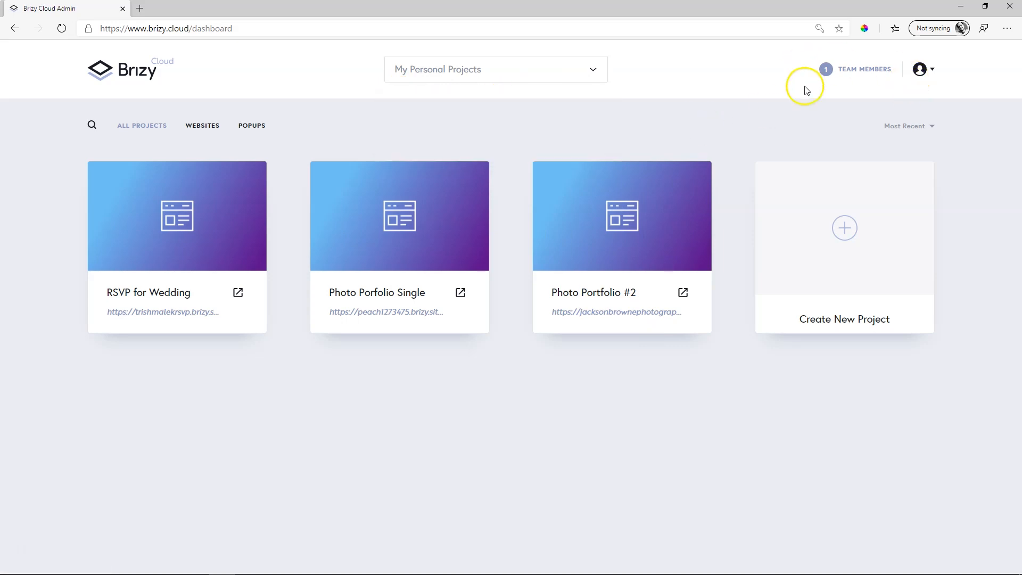
mouse_move(887, 81)
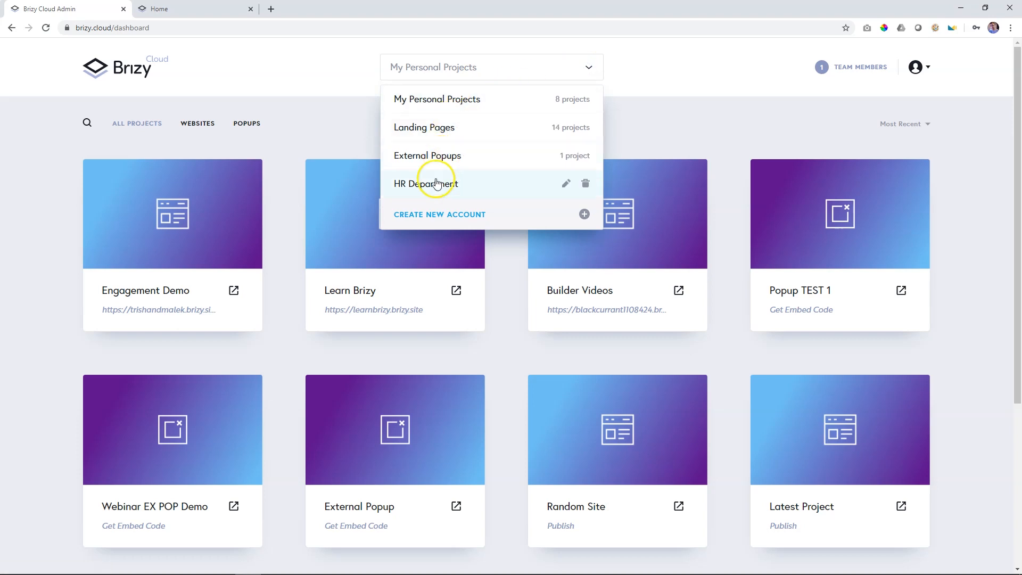
- Select the Landing Pages account, then briefly view the account list again
click(491, 67)
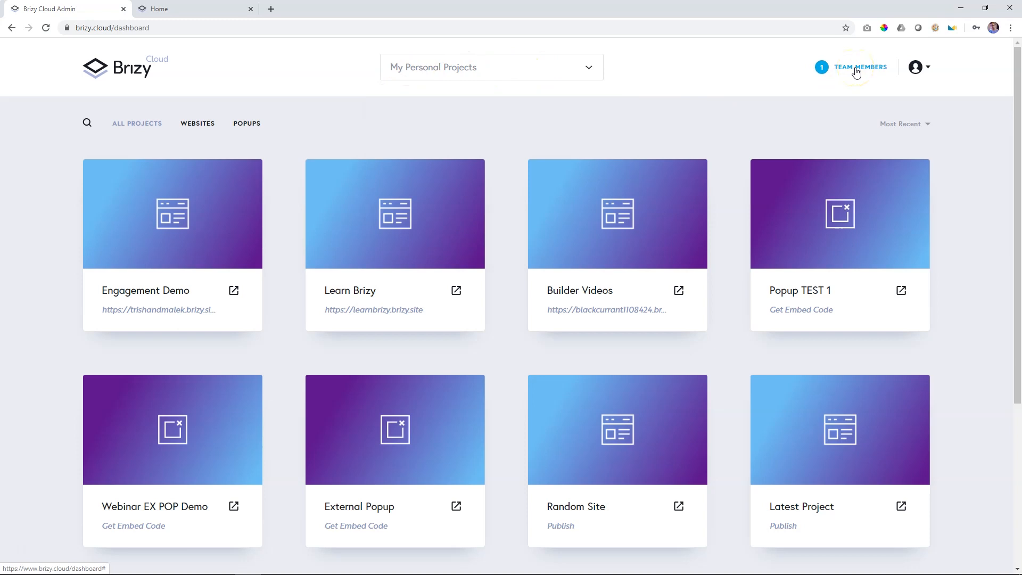
mouse_move(590, 69)
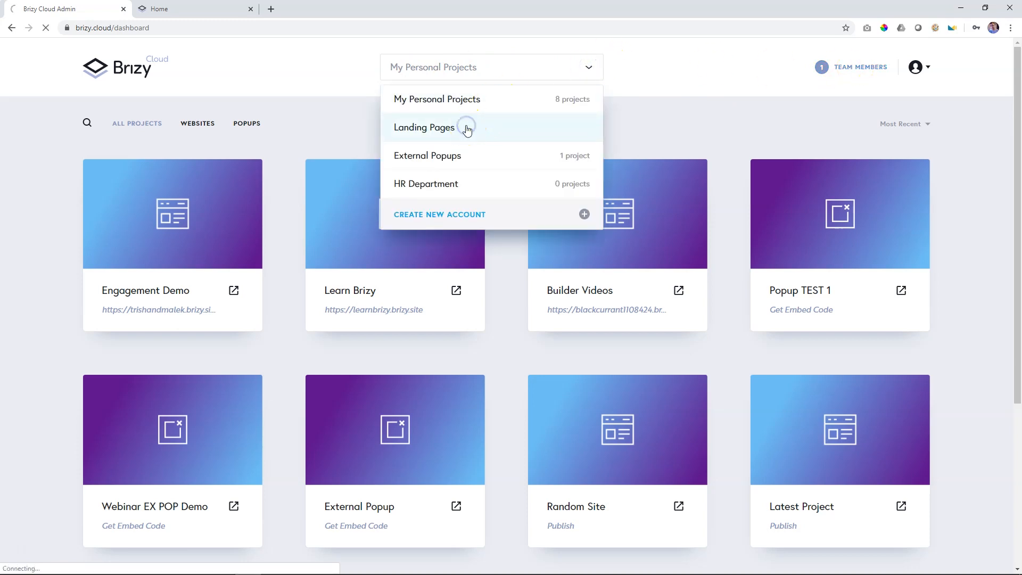
click(423, 127)
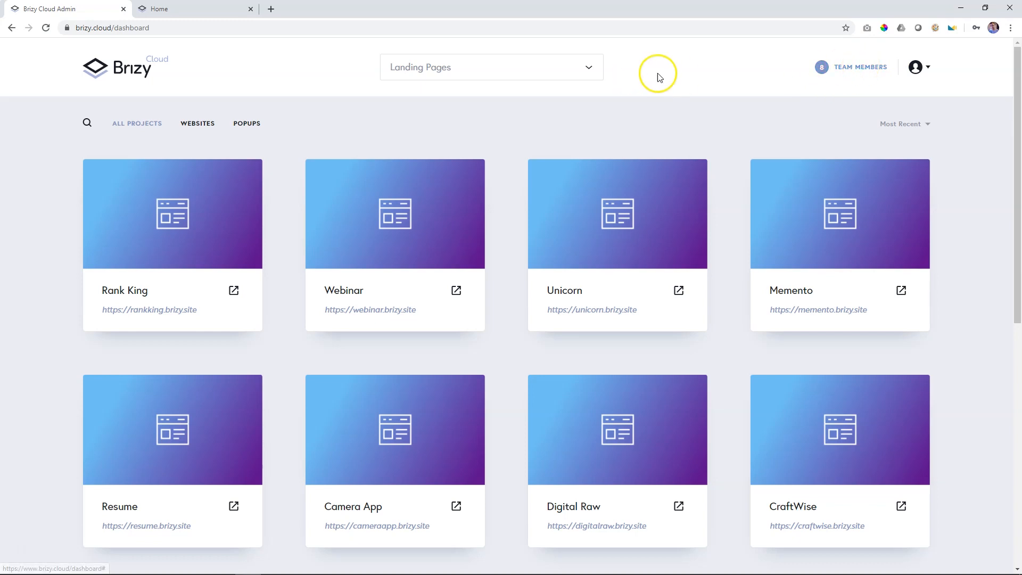
mouse_move(735, 78)
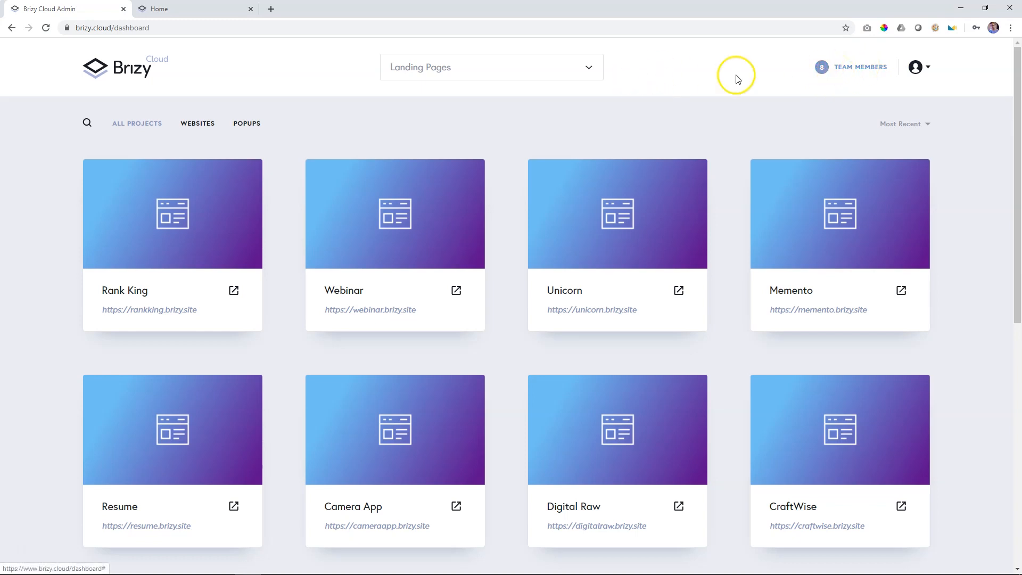
click(491, 67)
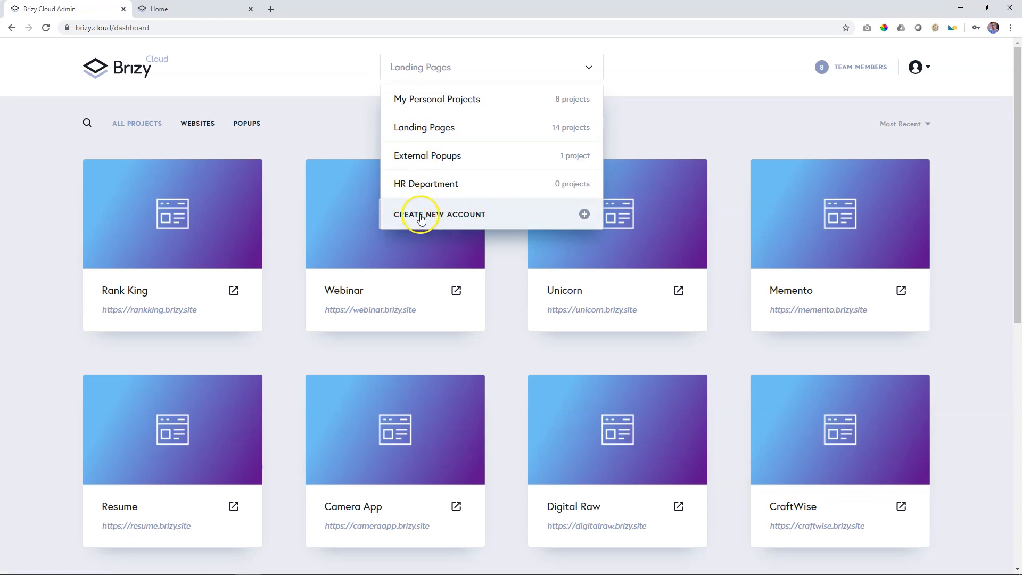
click(663, 143)
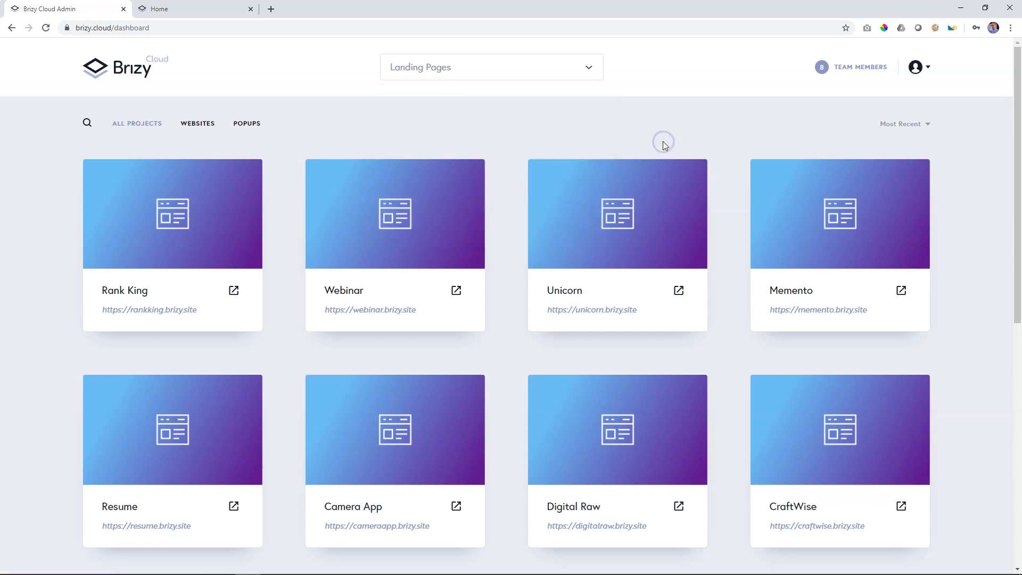